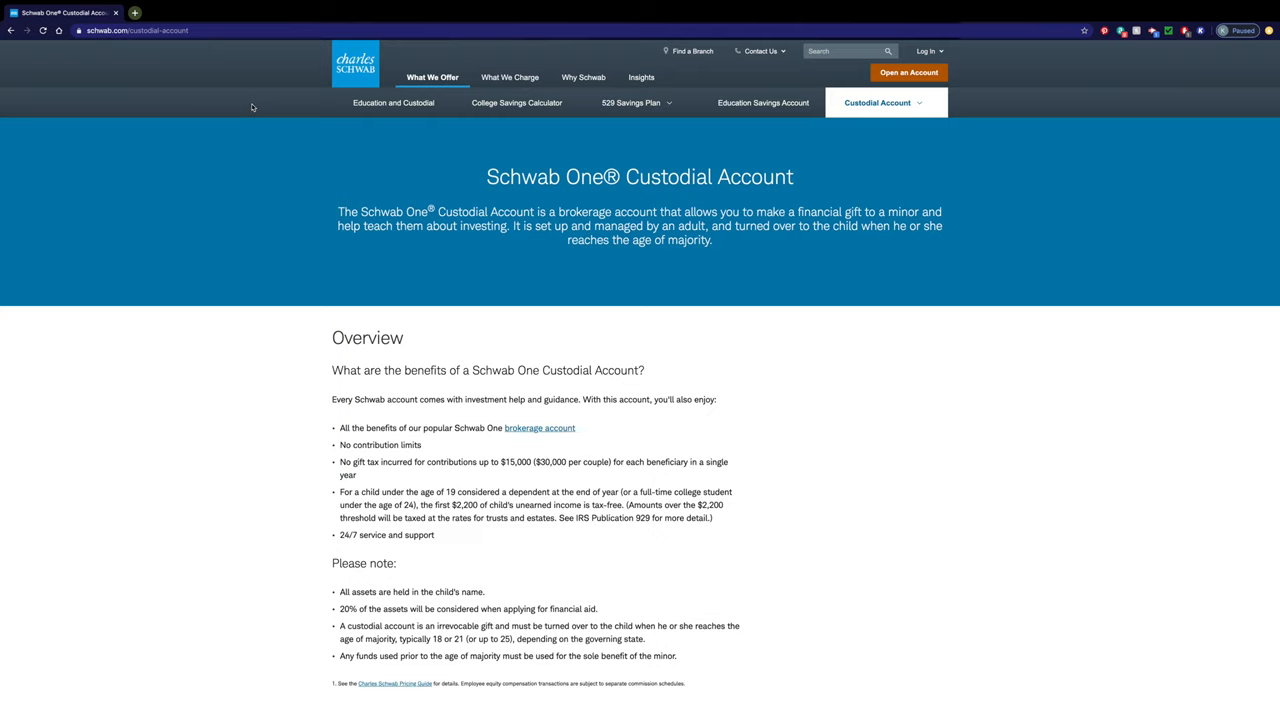
pyautogui.moveTo(376, 162)
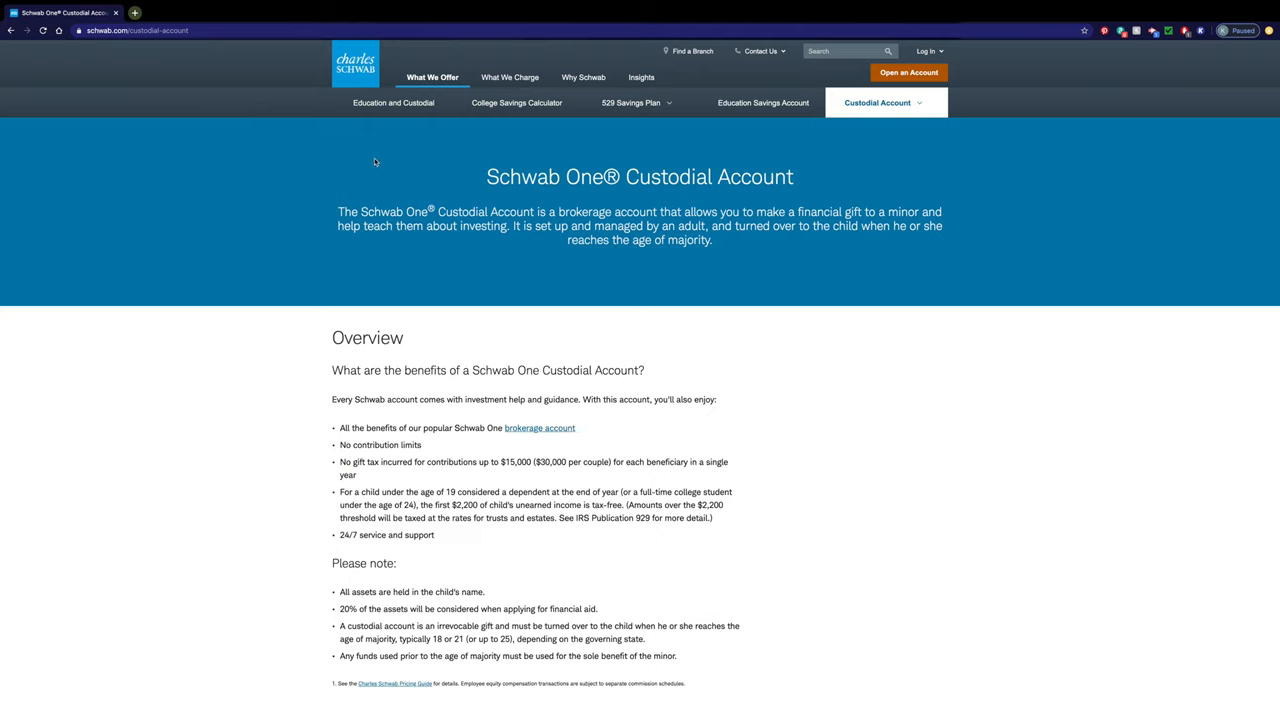
pyautogui.moveTo(382, 172)
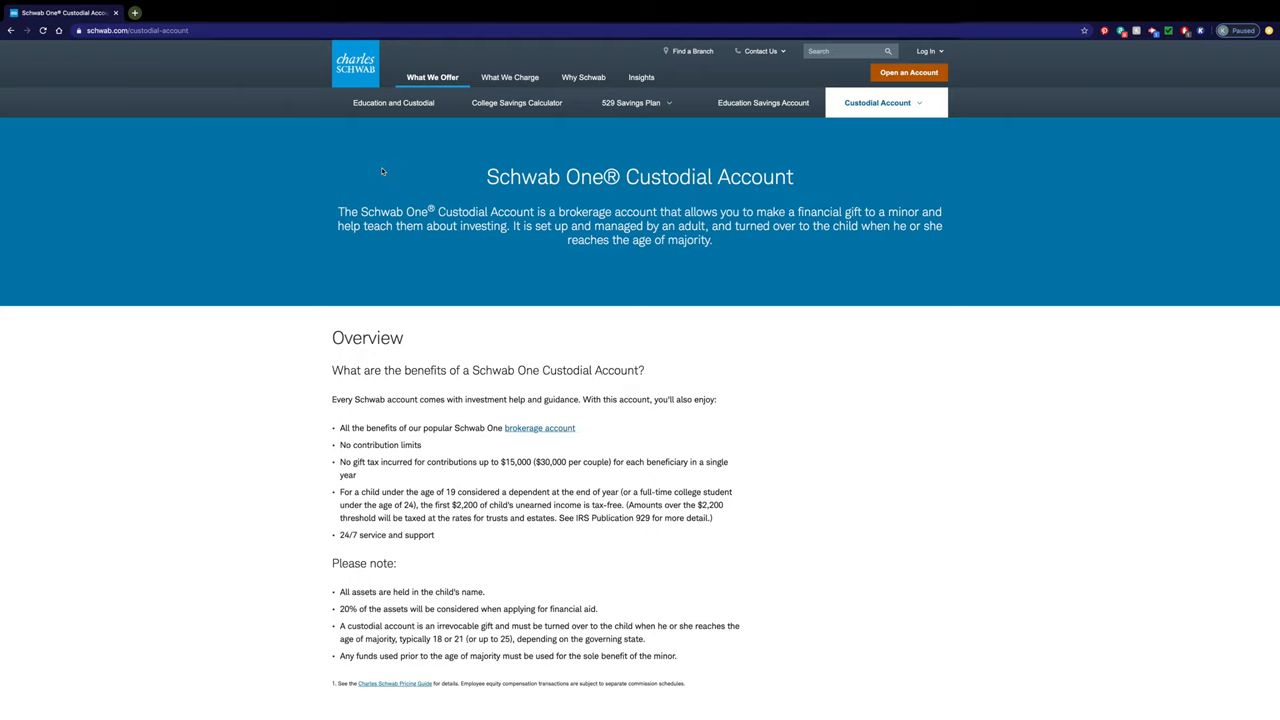
pyautogui.moveTo(284, 308)
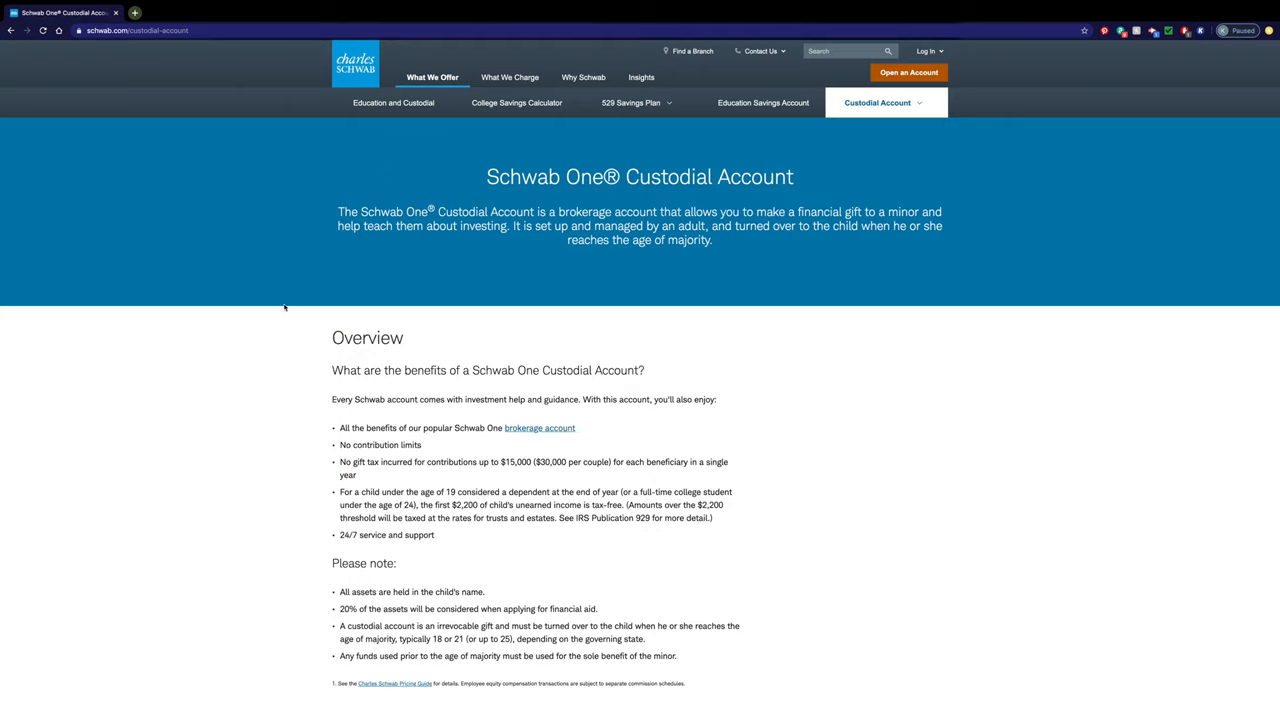
# Read down past Account Pricing and Related Questions to the Application Checklist and get-started prompt.
pyautogui.scroll(-3)
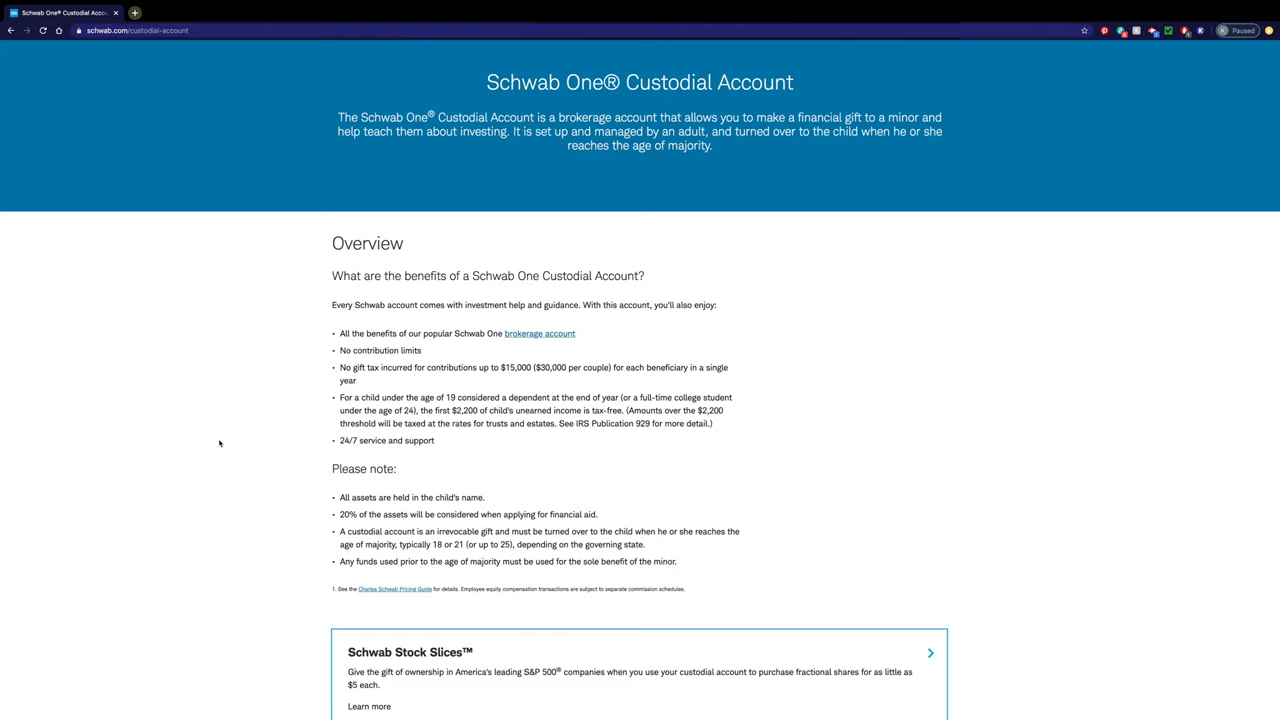
pyautogui.scroll(-3)
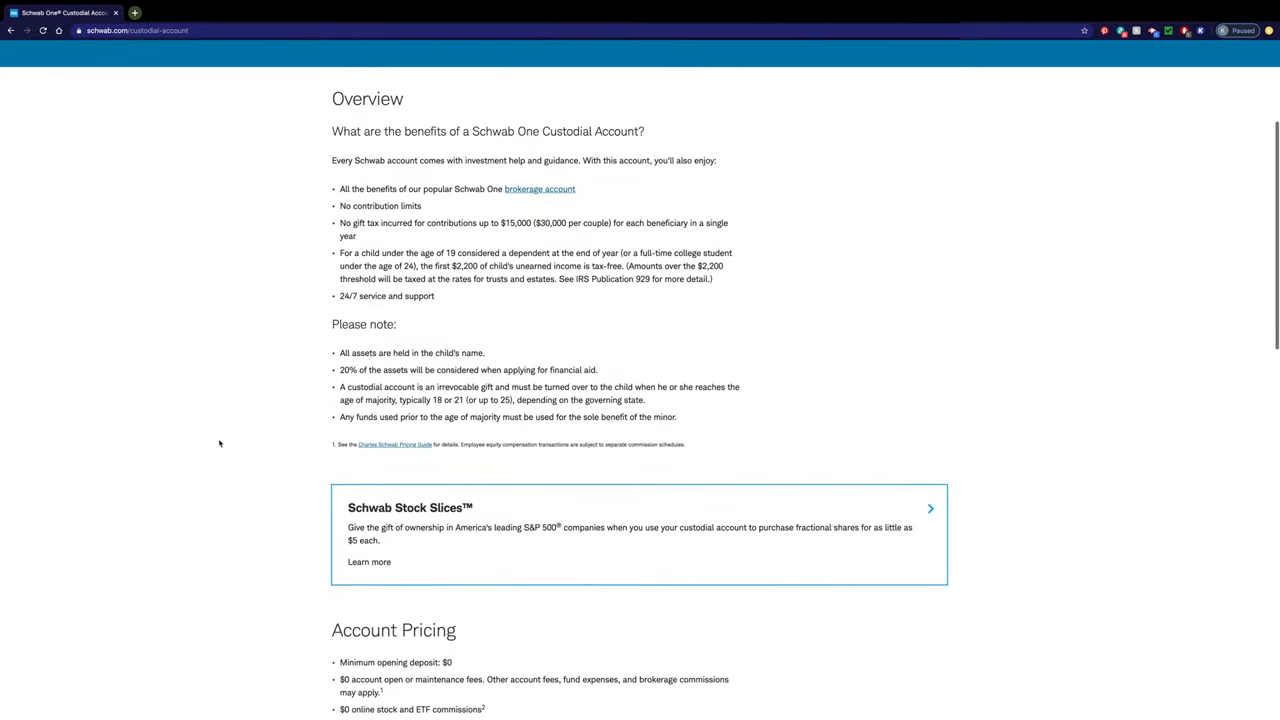
pyautogui.scroll(-3)
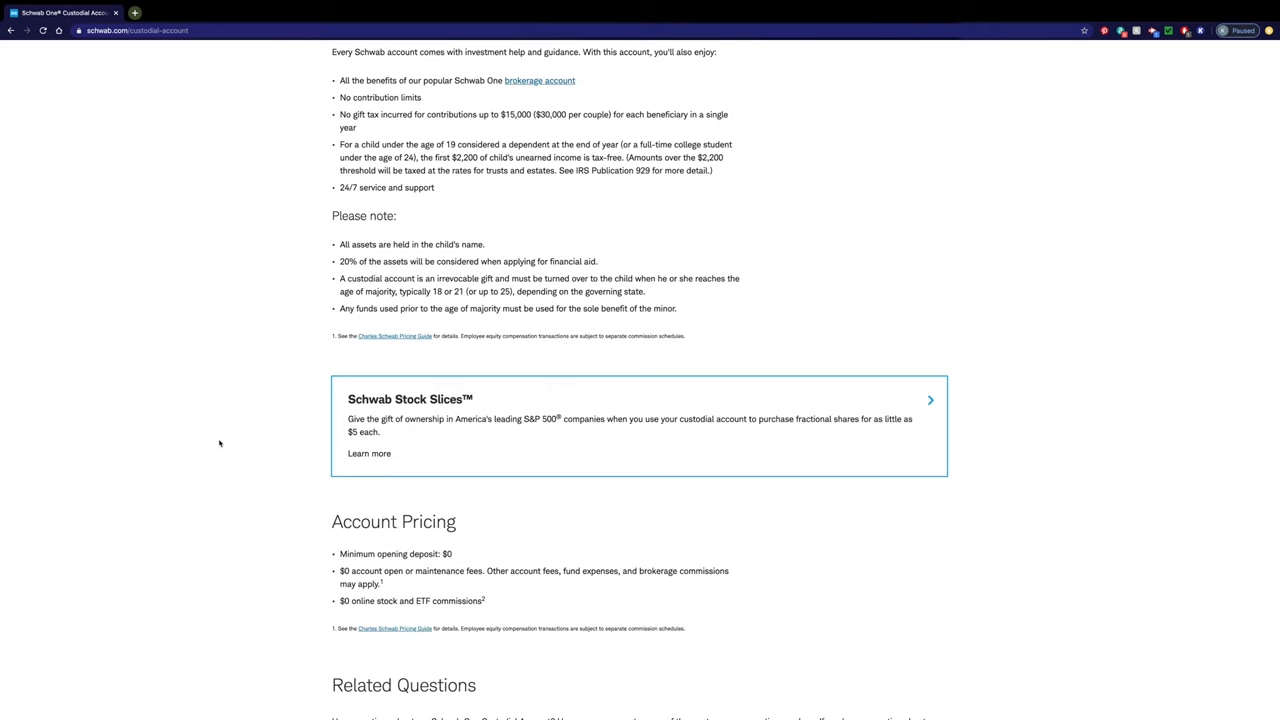
pyautogui.scroll(-3)
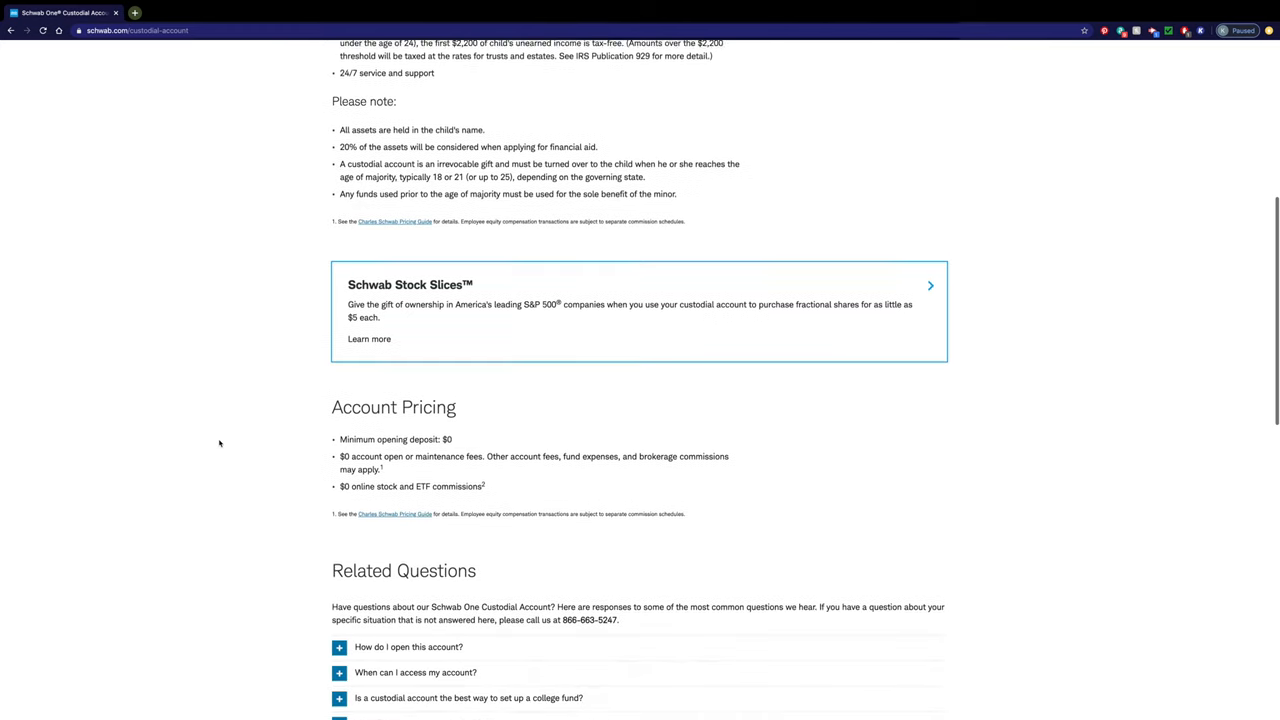
pyautogui.scroll(-3)
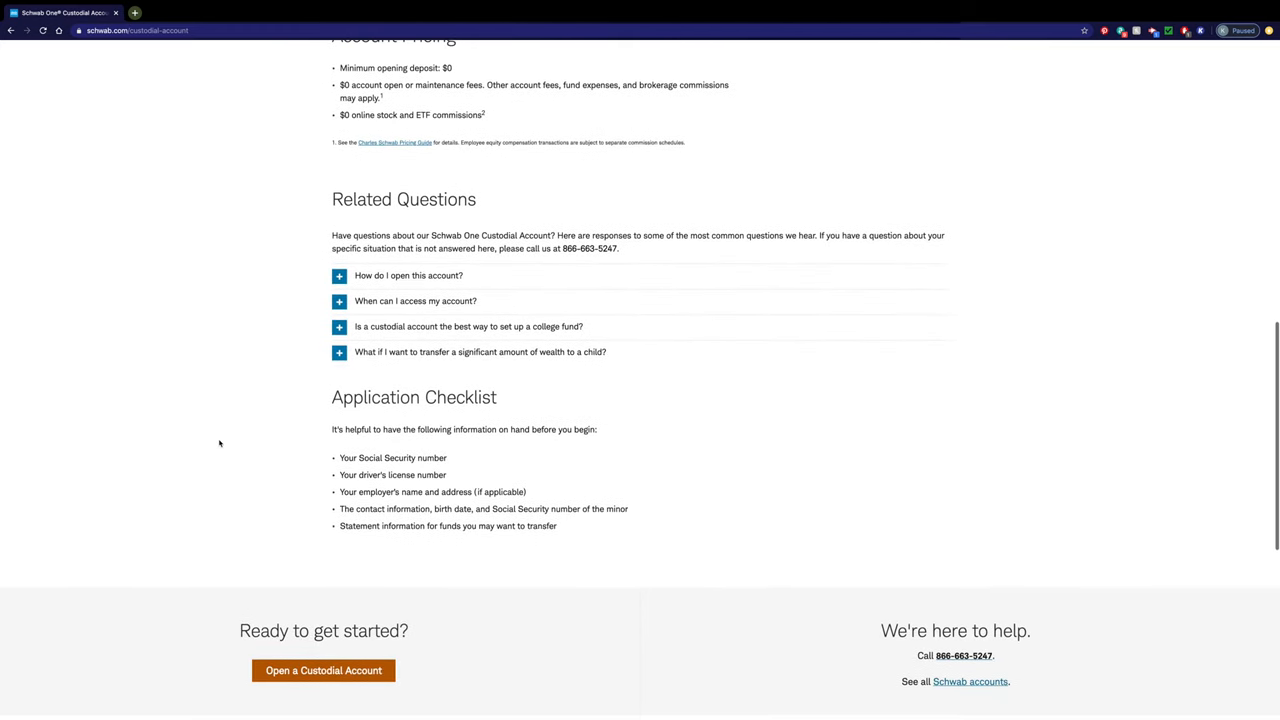
pyautogui.scroll(-3)
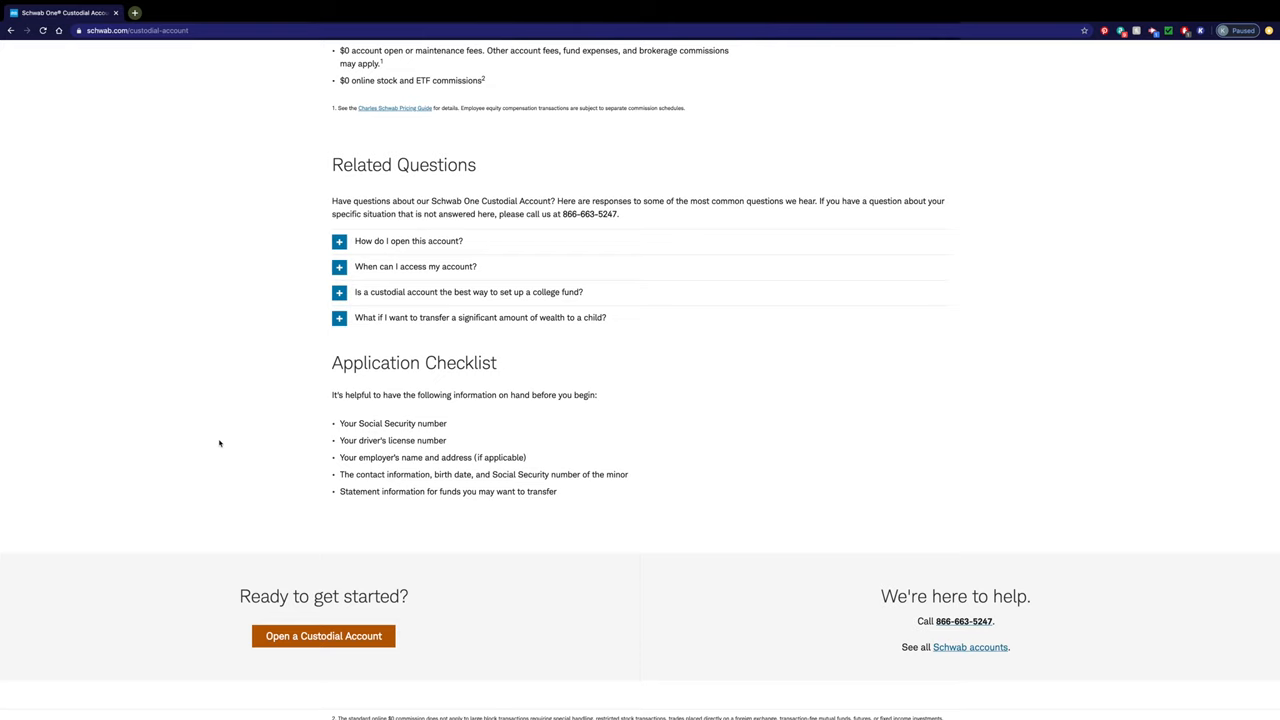
pyautogui.scroll(-3)
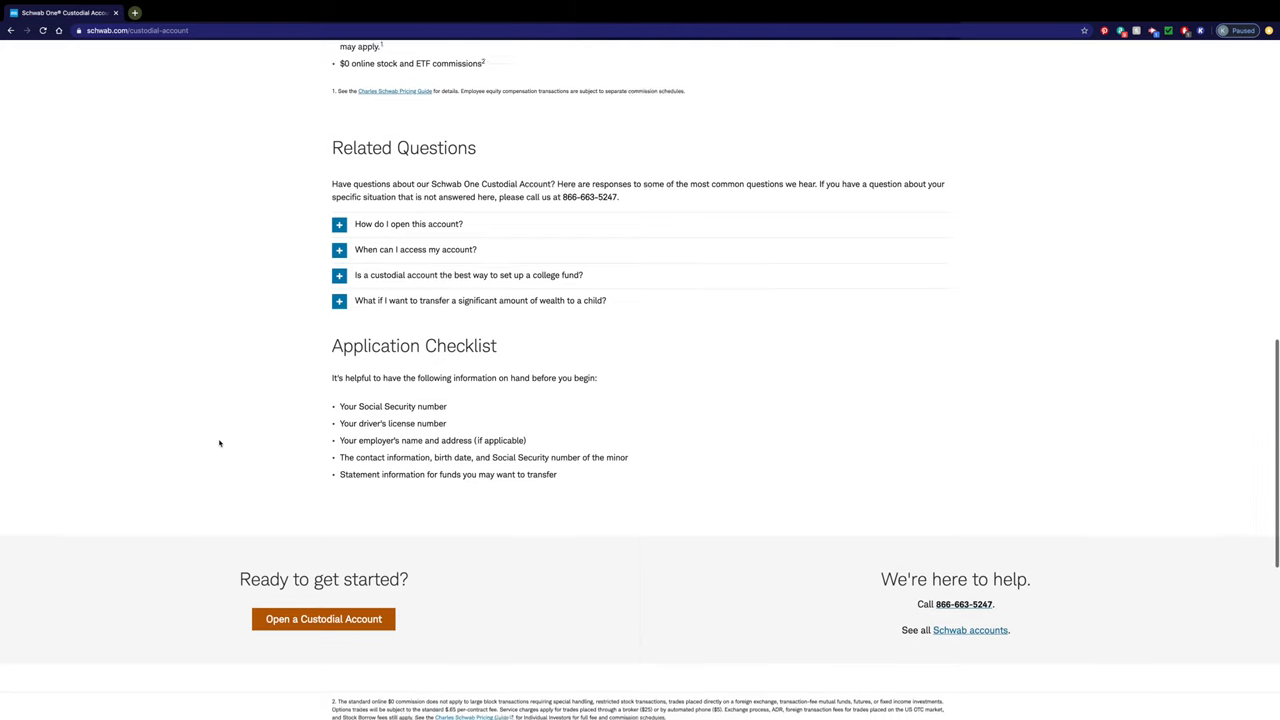
pyautogui.scroll(-3)
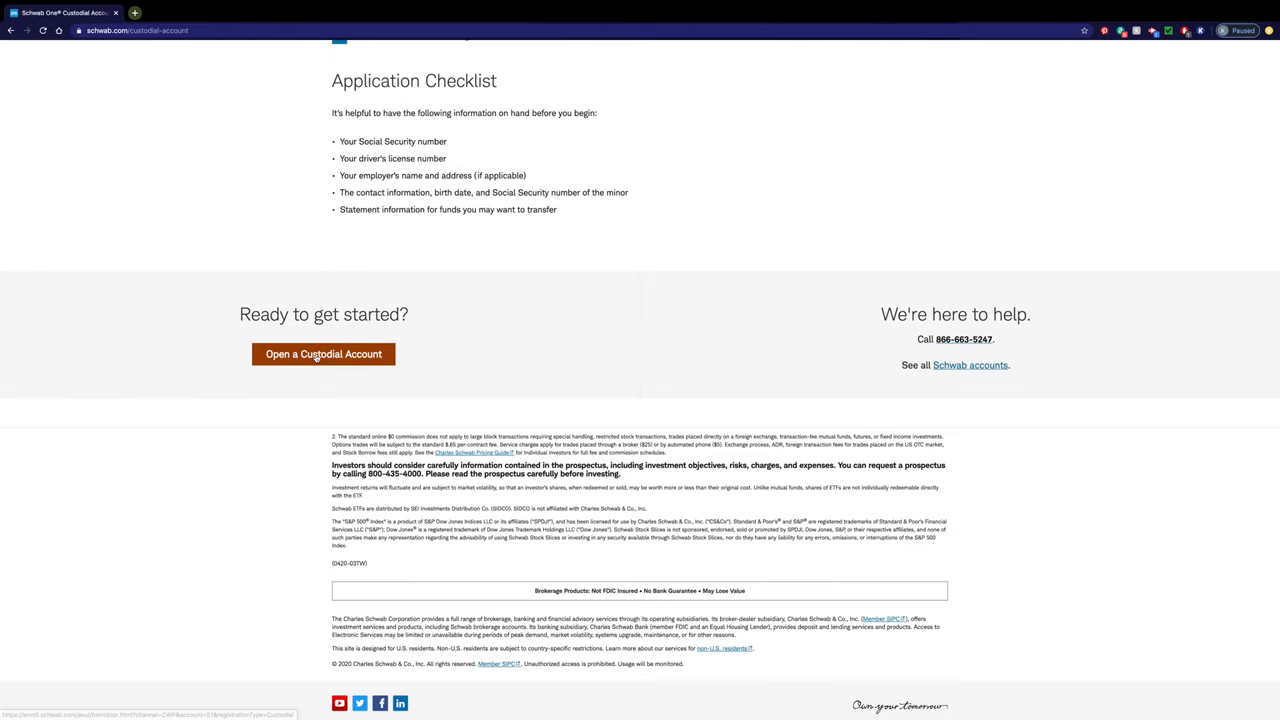
pyautogui.click(324, 354)
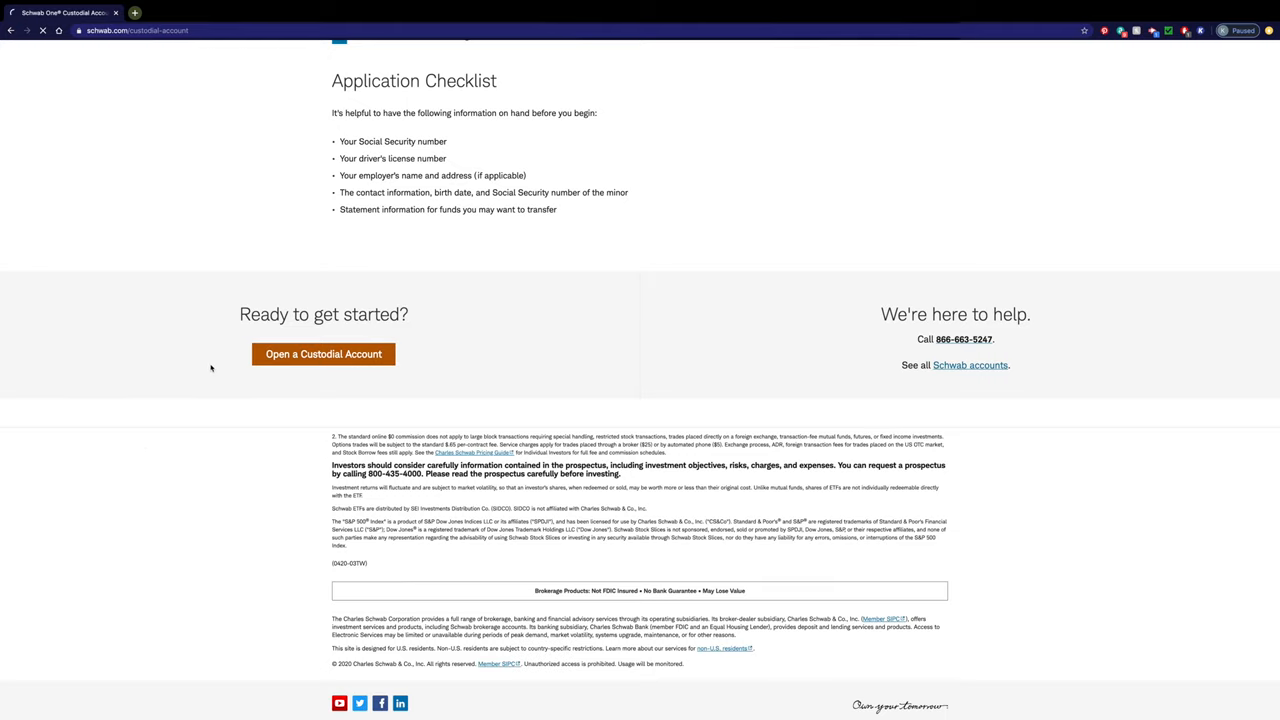
# Begin the application via 'Open a Custodial Account', reaching the Schwab-login question page.
pyautogui.click(324, 354)
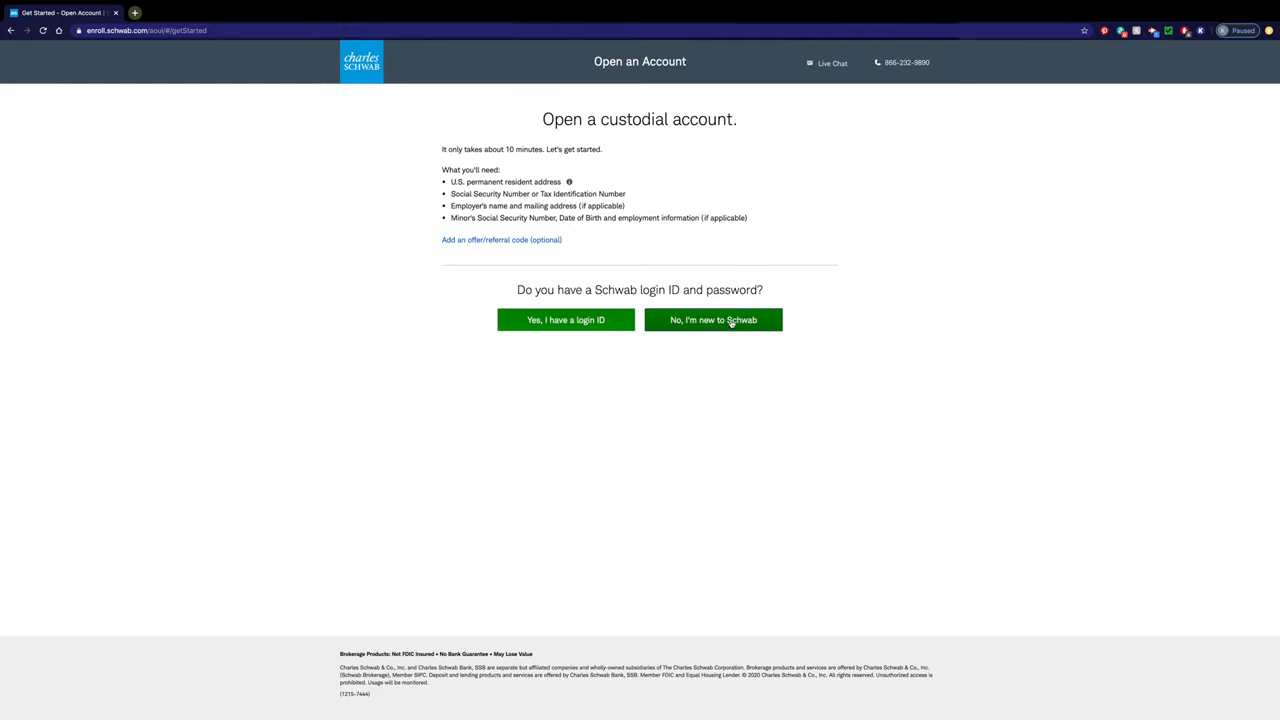
# Answer 'No, I'm new to Schwab' to reach the blank custodian personal information form.
pyautogui.click(712, 320)
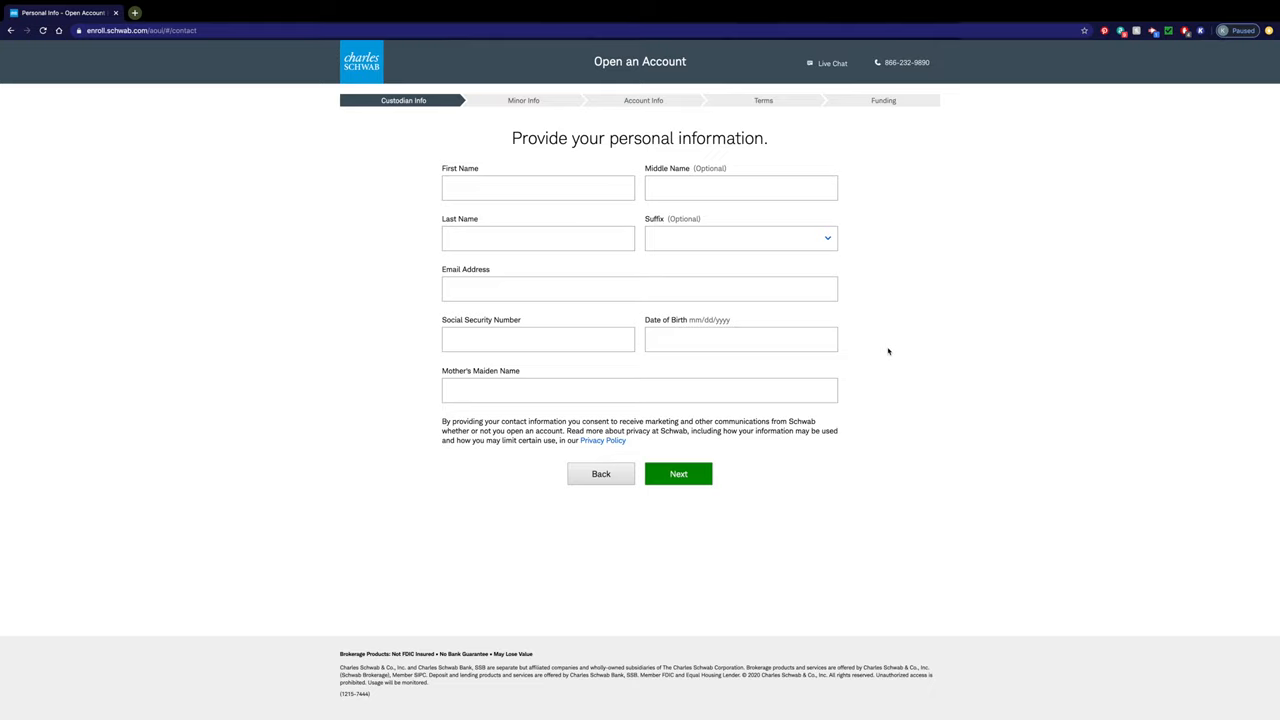
pyautogui.moveTo(630, 464)
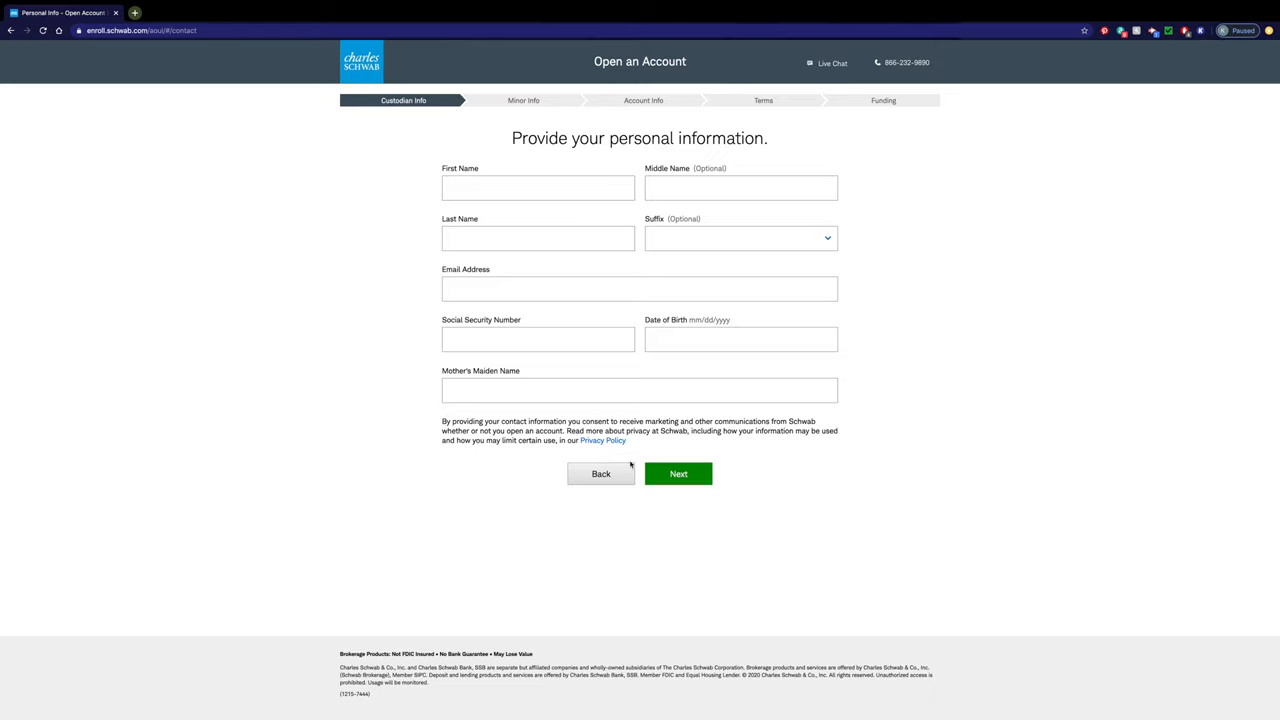